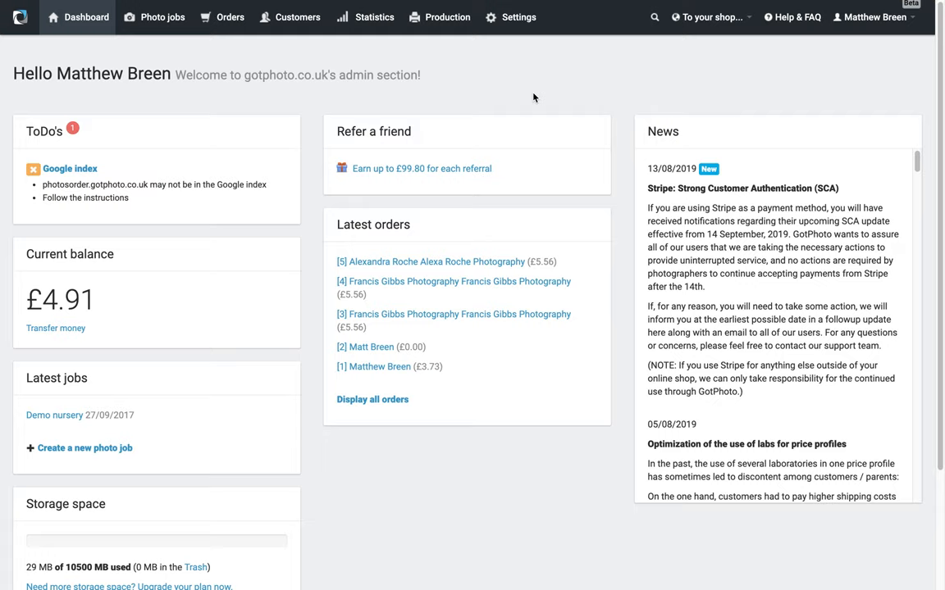
mouse_move(550, 85)
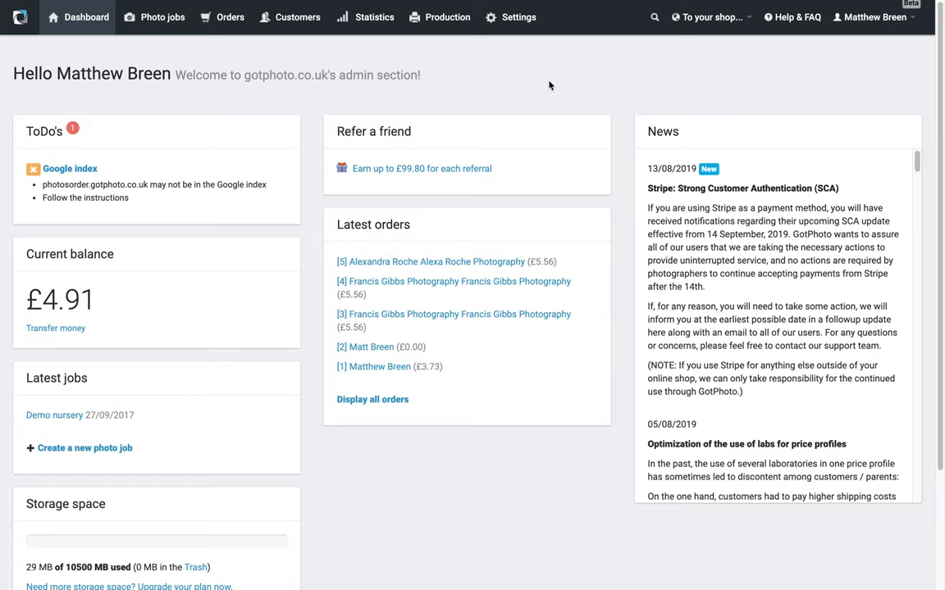
mouse_move(461, 108)
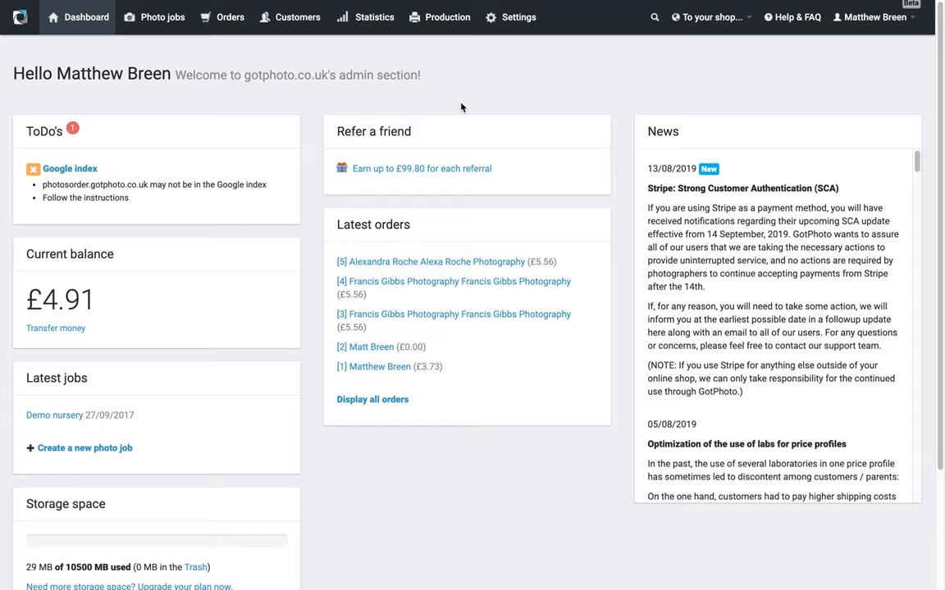
Go to Settings and show the Price profiles list under Sale.
click(518, 17)
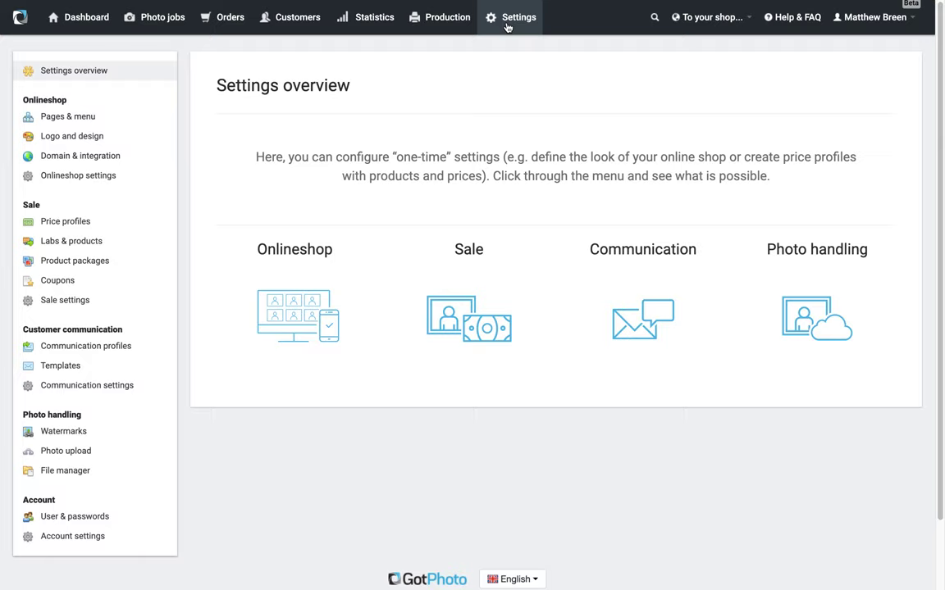
mouse_move(34, 203)
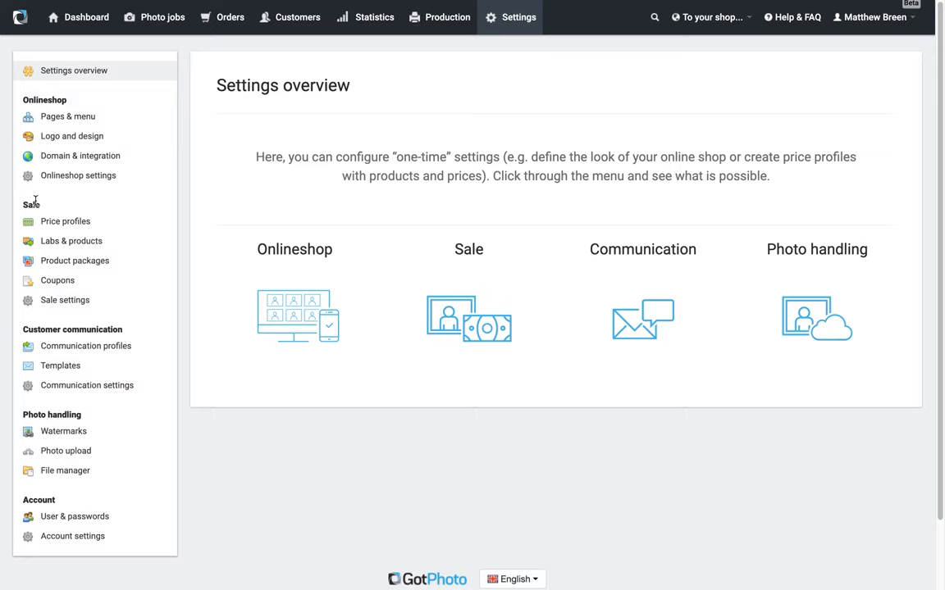
click(65, 222)
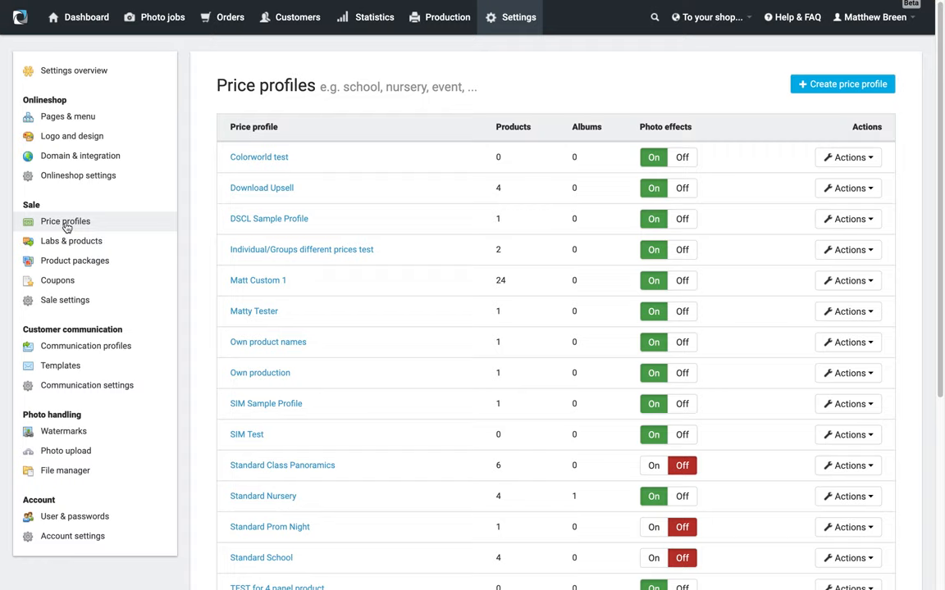
mouse_move(72, 223)
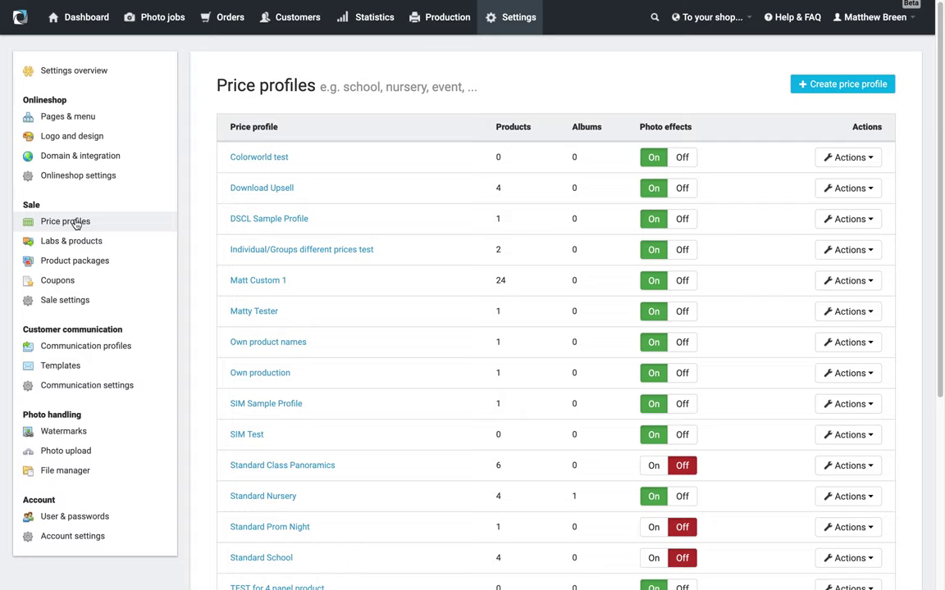
mouse_move(374, 470)
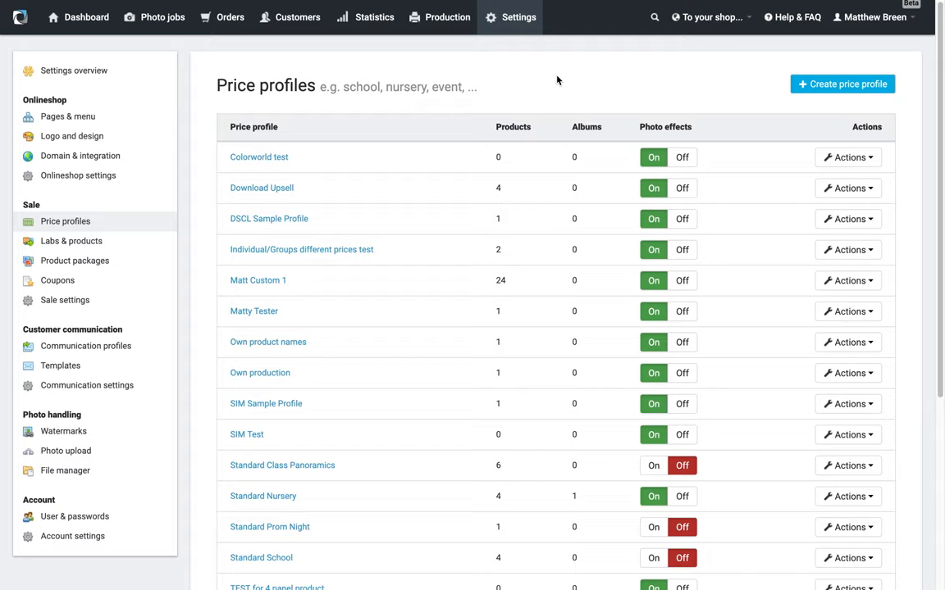
mouse_move(541, 73)
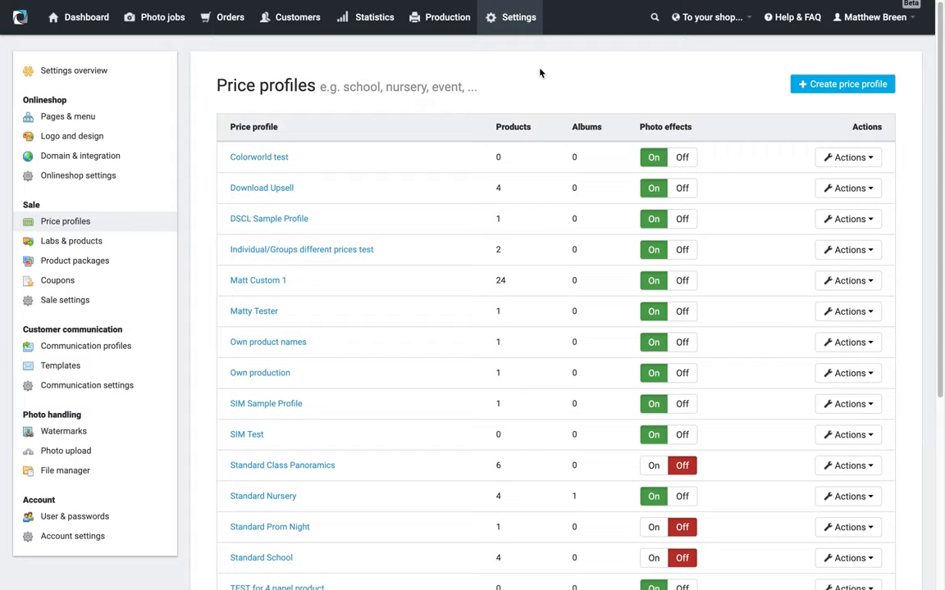
mouse_move(823, 105)
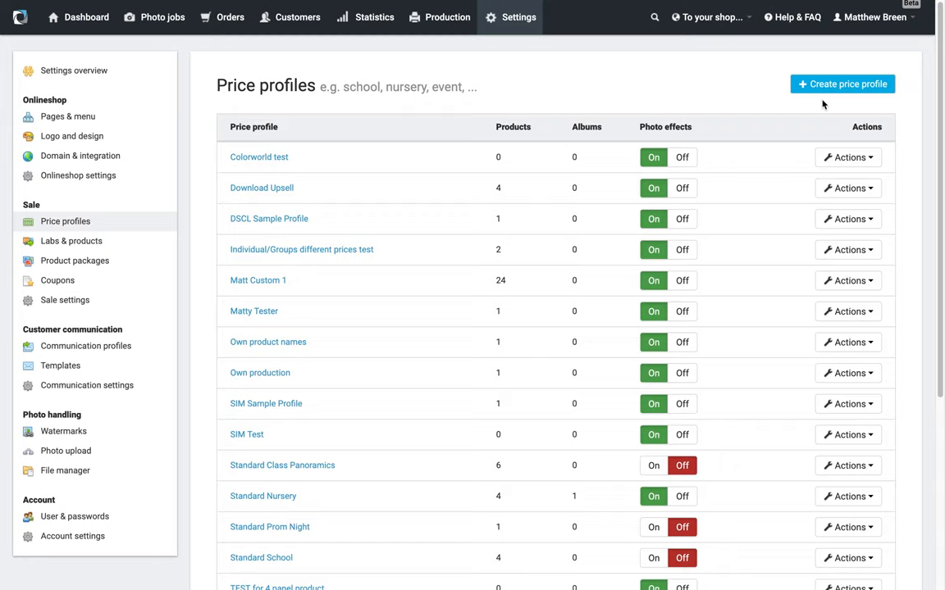
Create a new price profile named 'Example Profile - 1'.
click(841, 84)
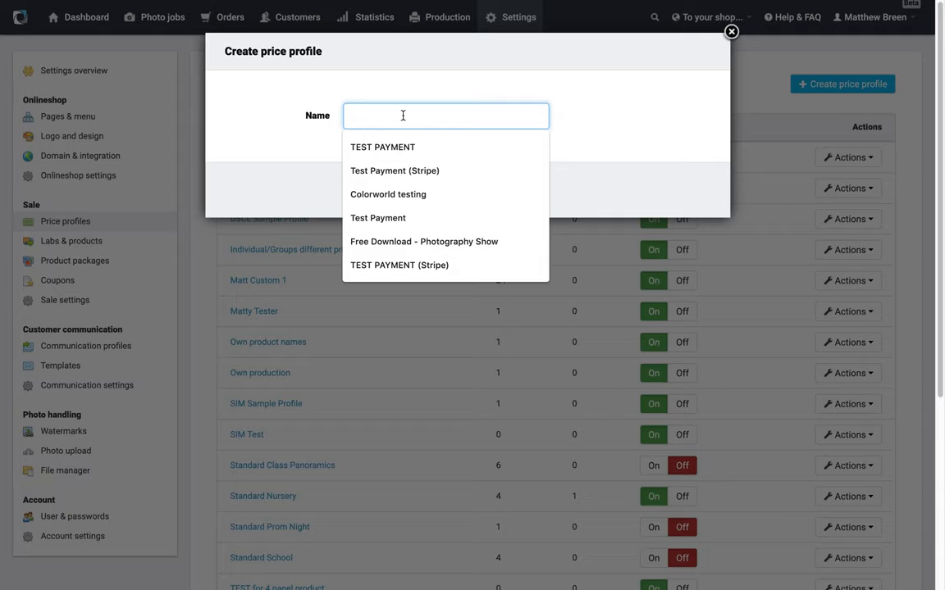
text(Example Profile -)
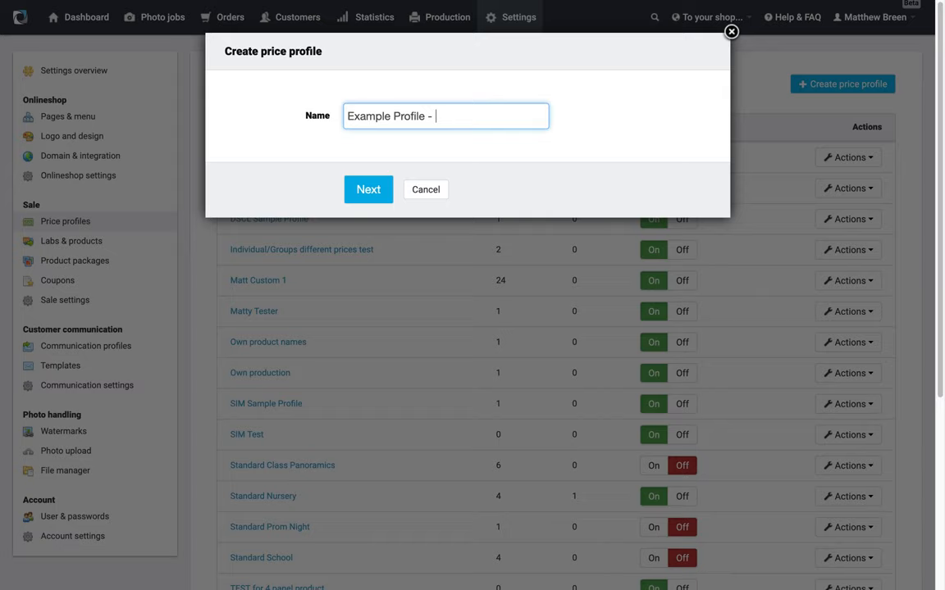
click(368, 190)
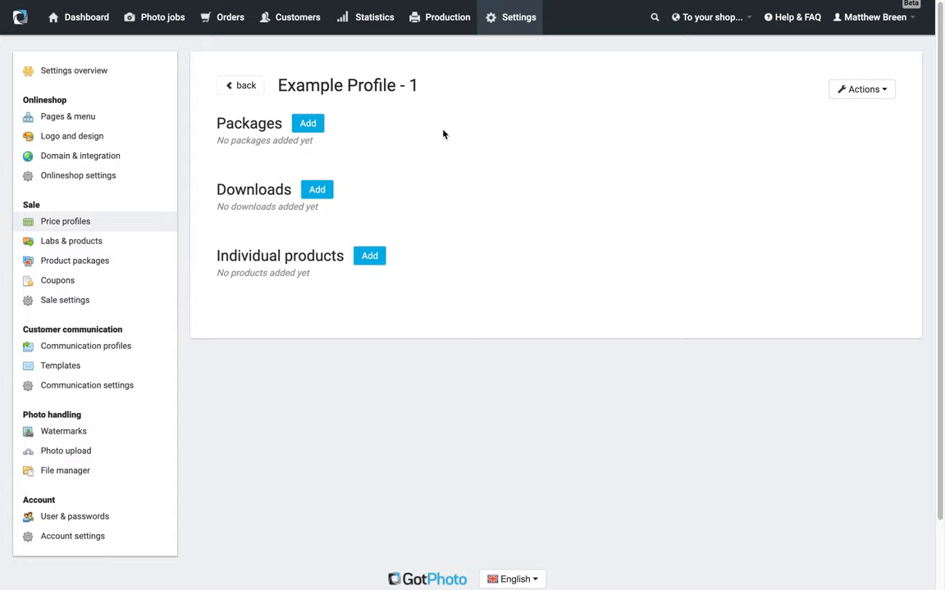
Add Example pack, Premium Pack, Super Pack and Classic Pack to the profile's packages.
click(308, 123)
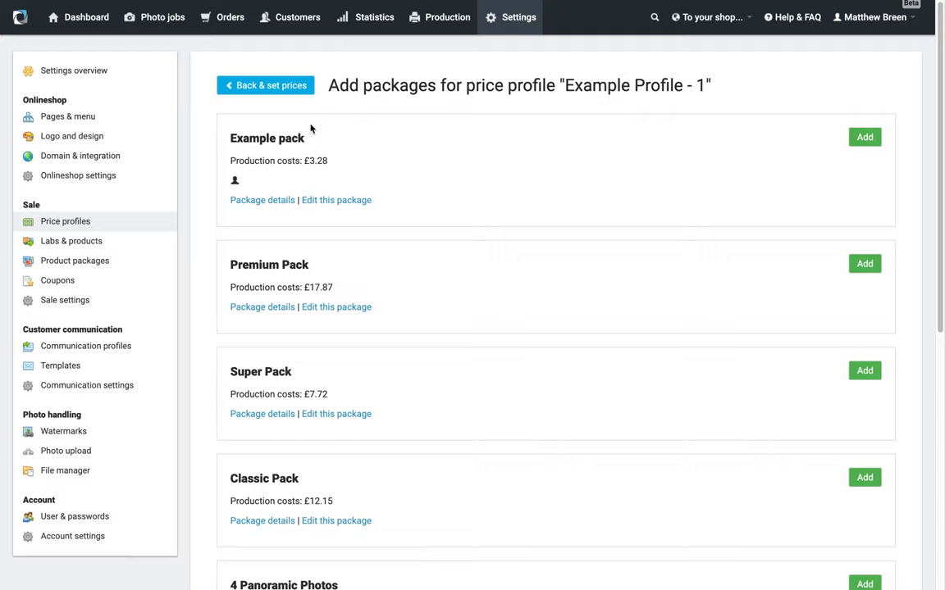
mouse_move(835, 157)
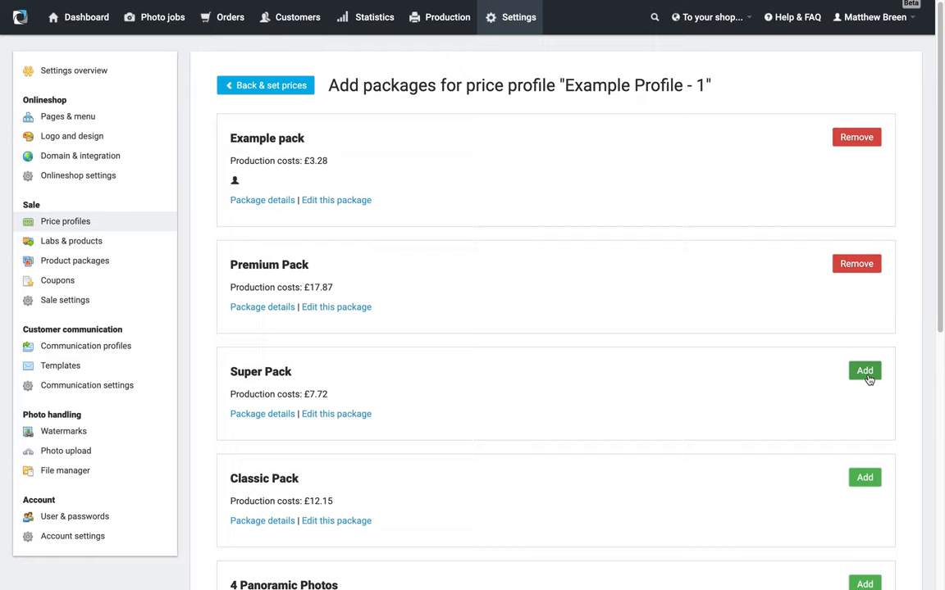
click(864, 370)
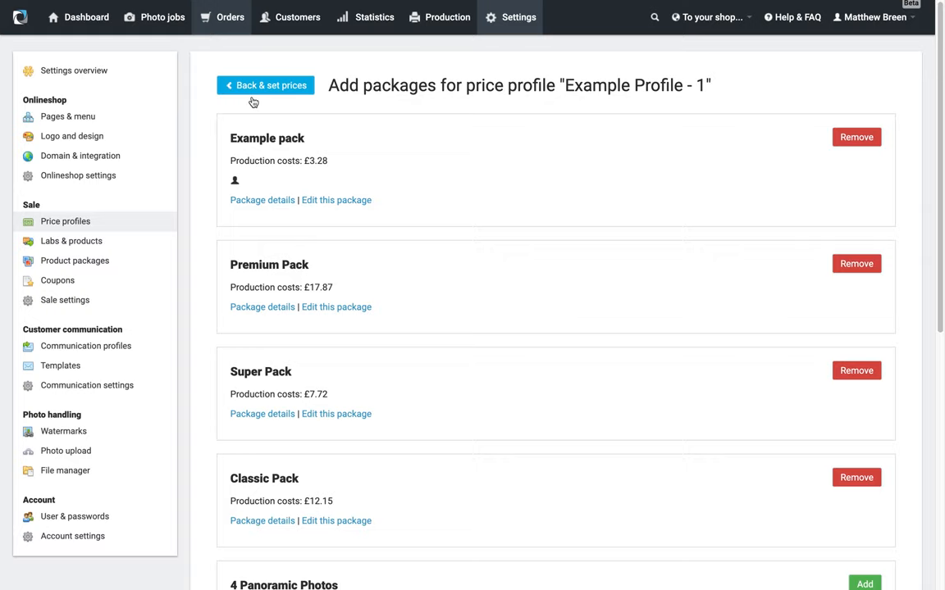
Set package selling prices: Example pack £30, Classic Pack £25, Super Pack £40, Premium Pack £80.
click(265, 84)
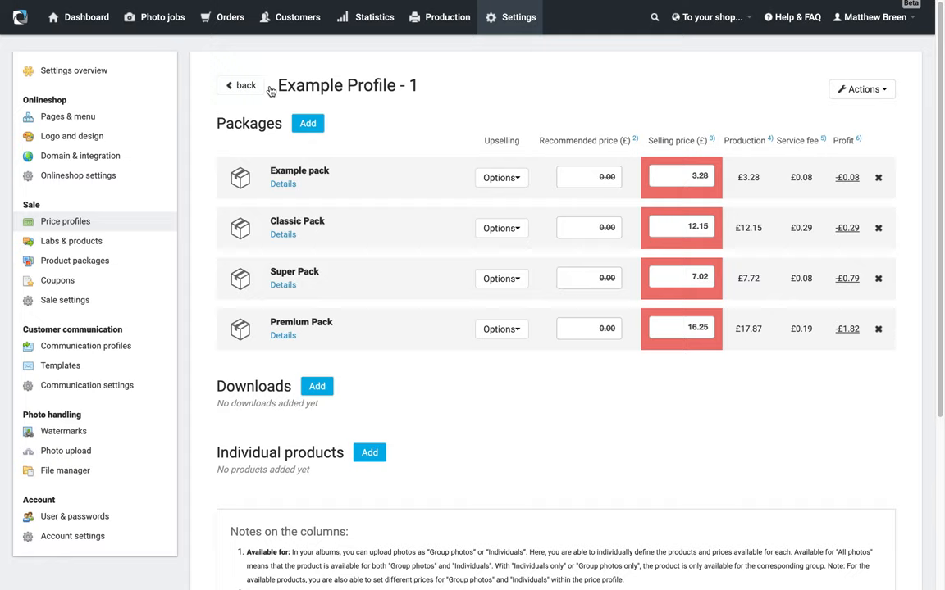
mouse_move(902, 170)
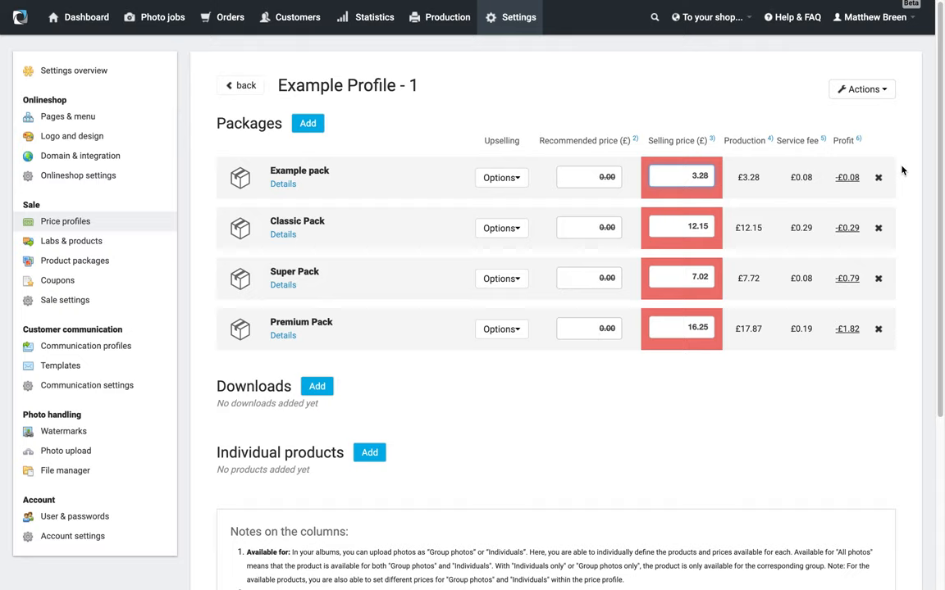
text(30.00)
click(681, 227)
text(25)
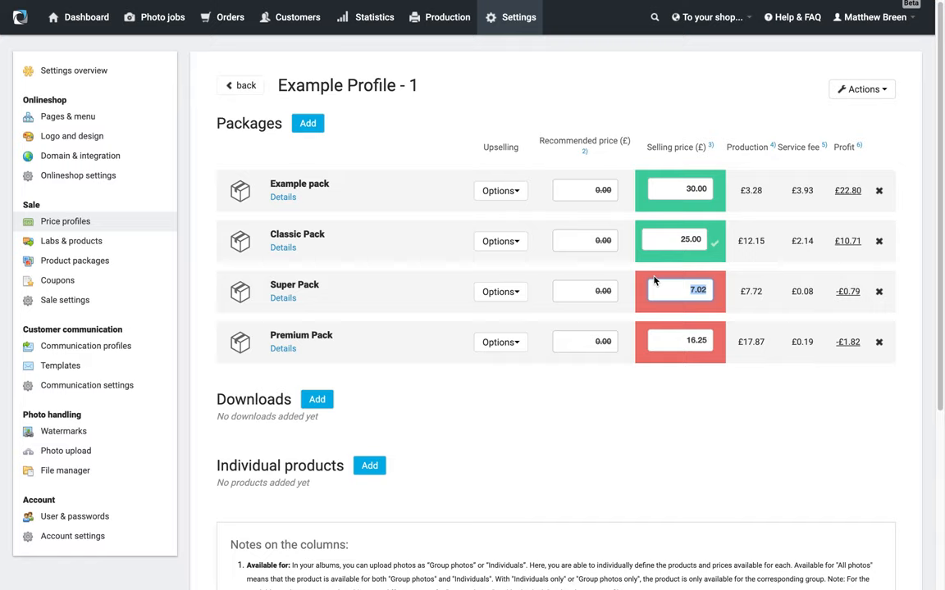
text(40.00)
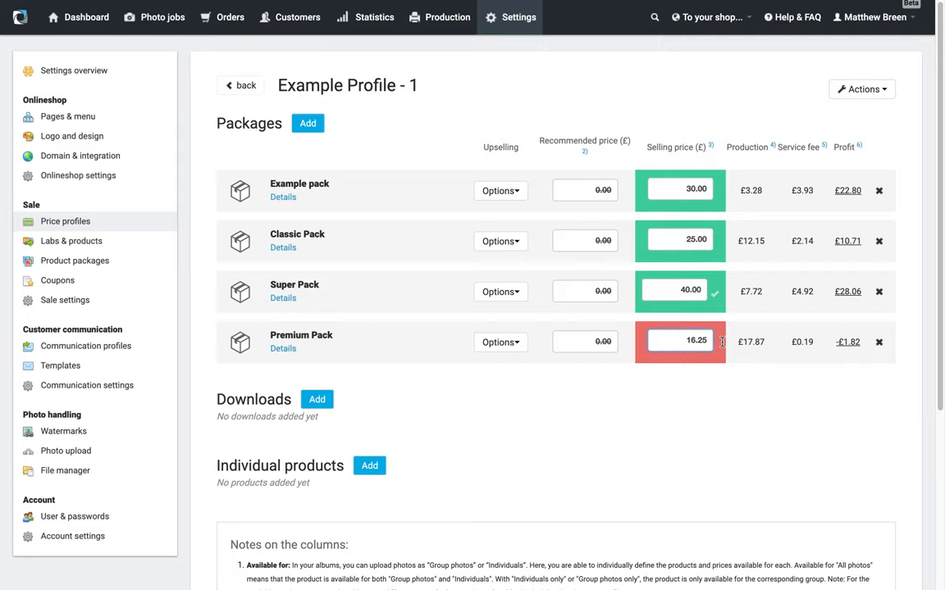
text(80.00)
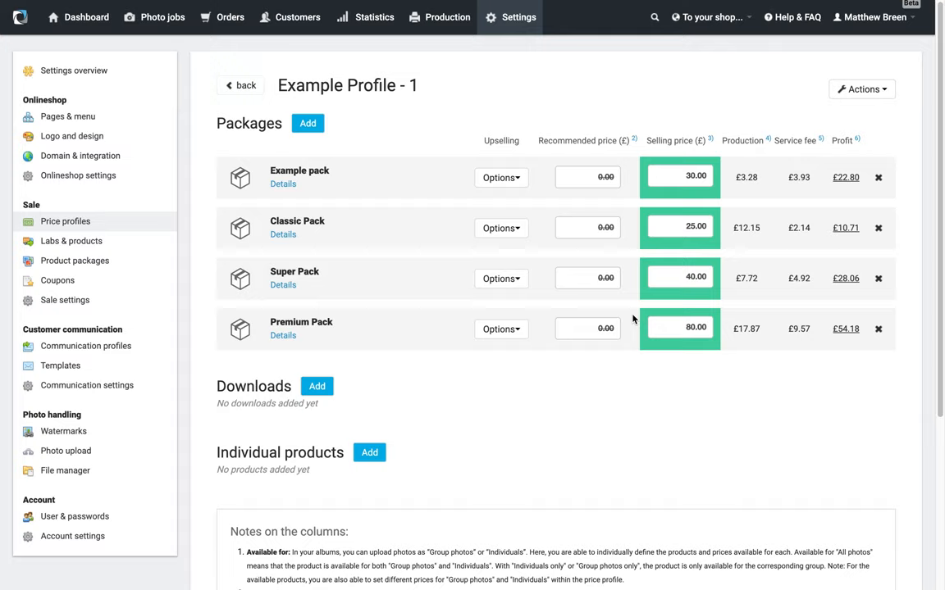
mouse_move(630, 320)
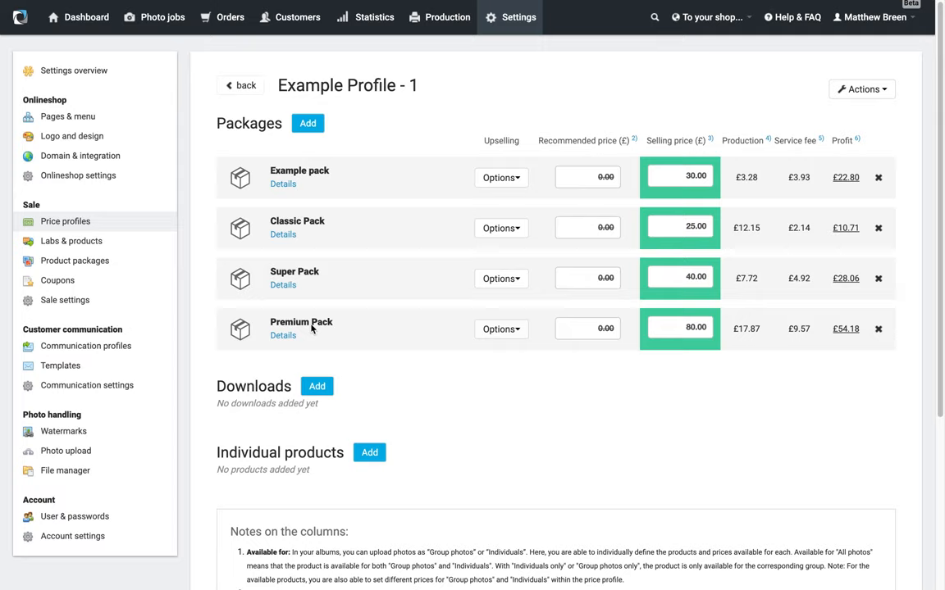
Add Download all photos and Individual Download to the profile's downloads.
click(316, 386)
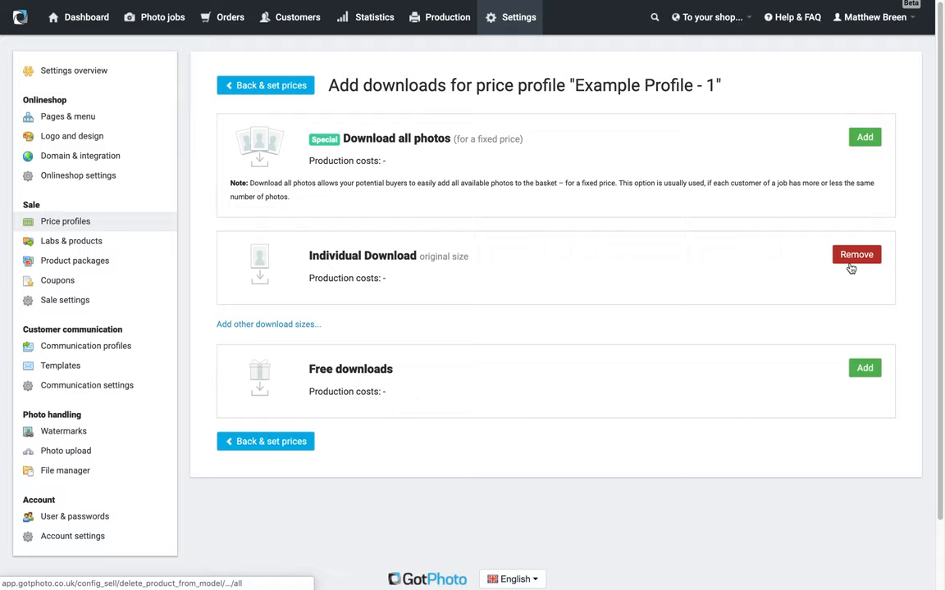
click(864, 137)
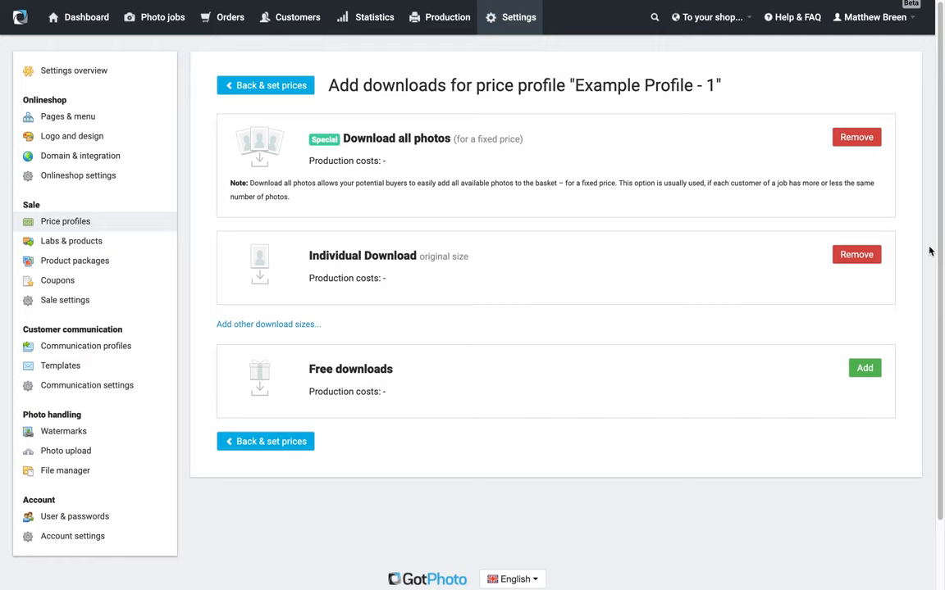
mouse_move(254, 222)
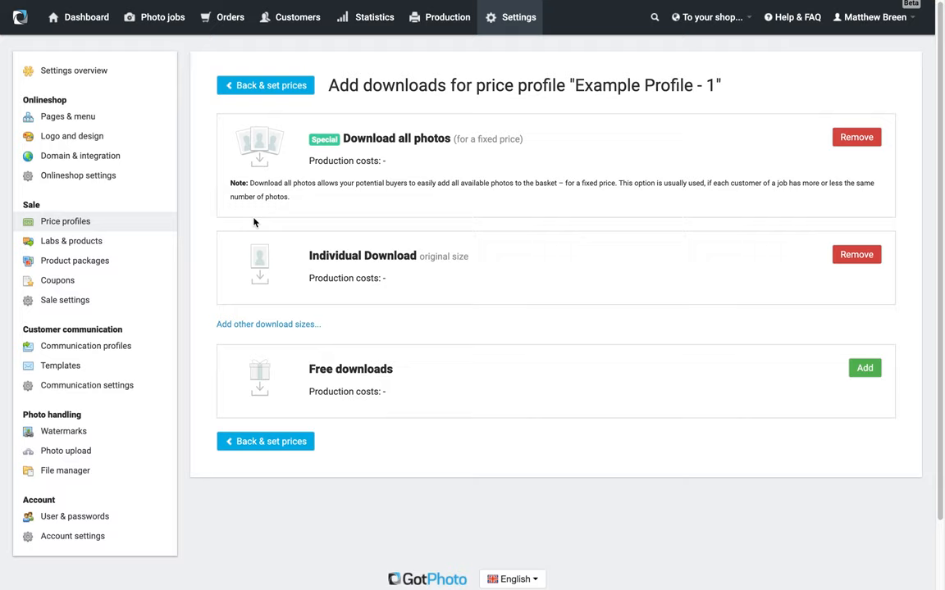
mouse_move(195, 163)
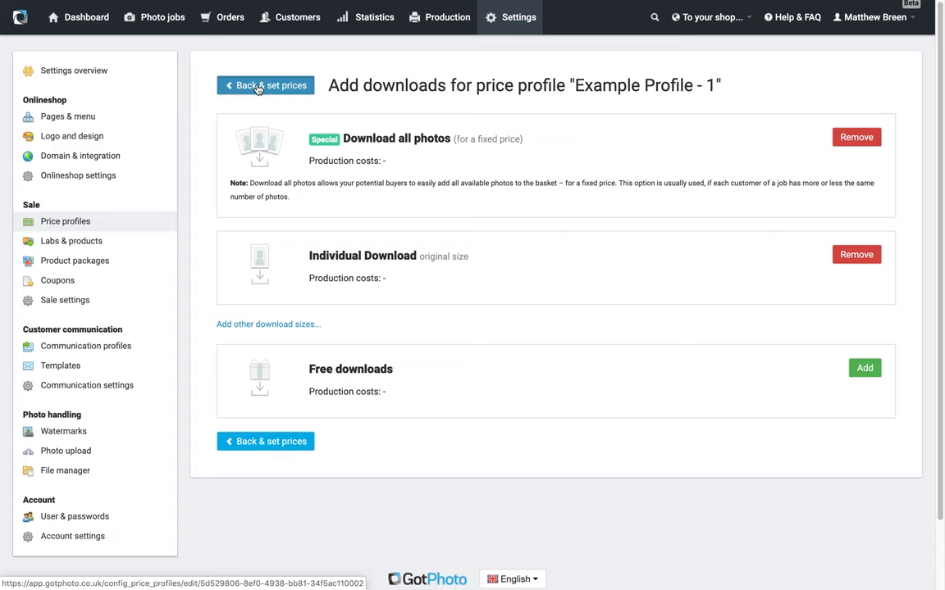
Price Download all photos at £65 and Individual Download at £20, then save.
click(265, 84)
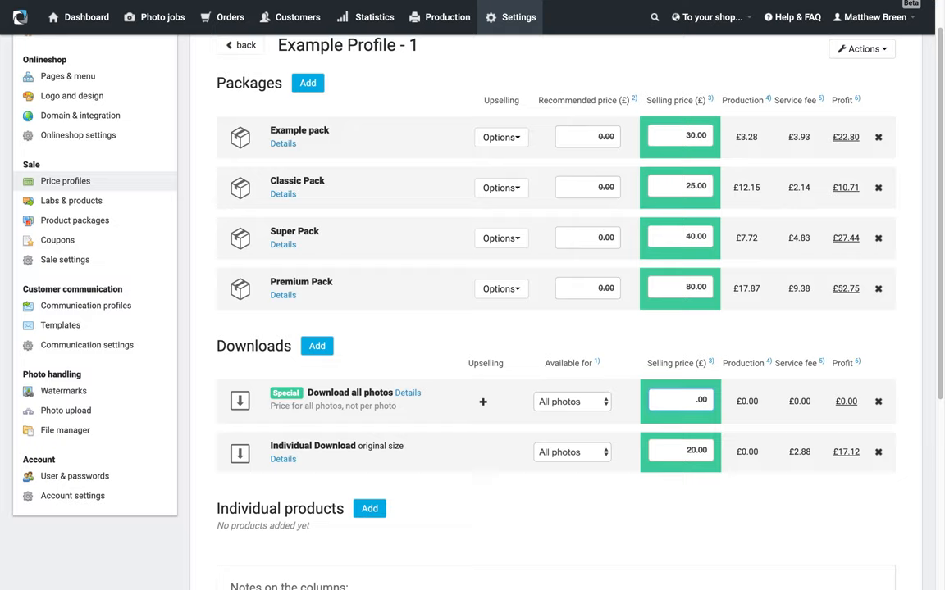
text(65.00)
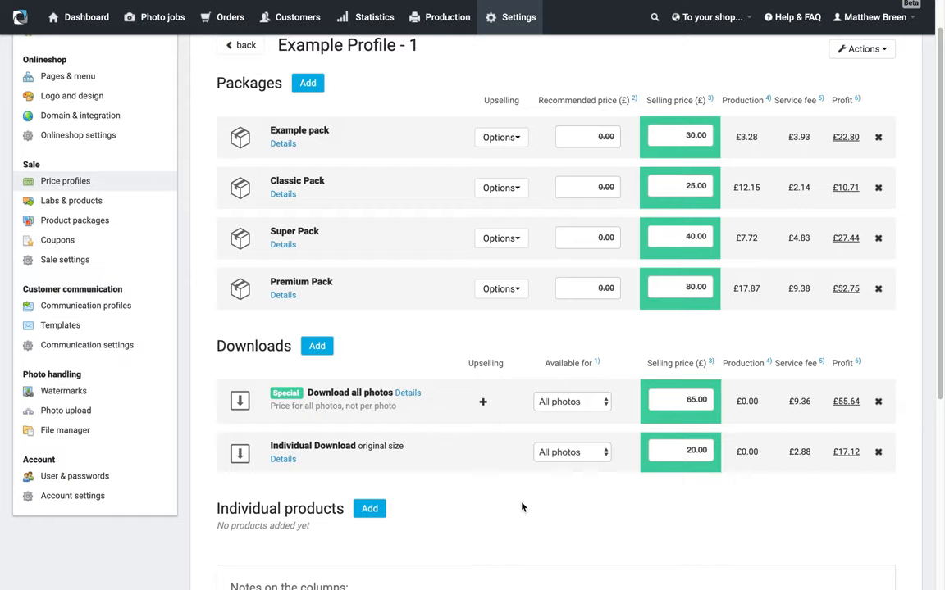
click(368, 508)
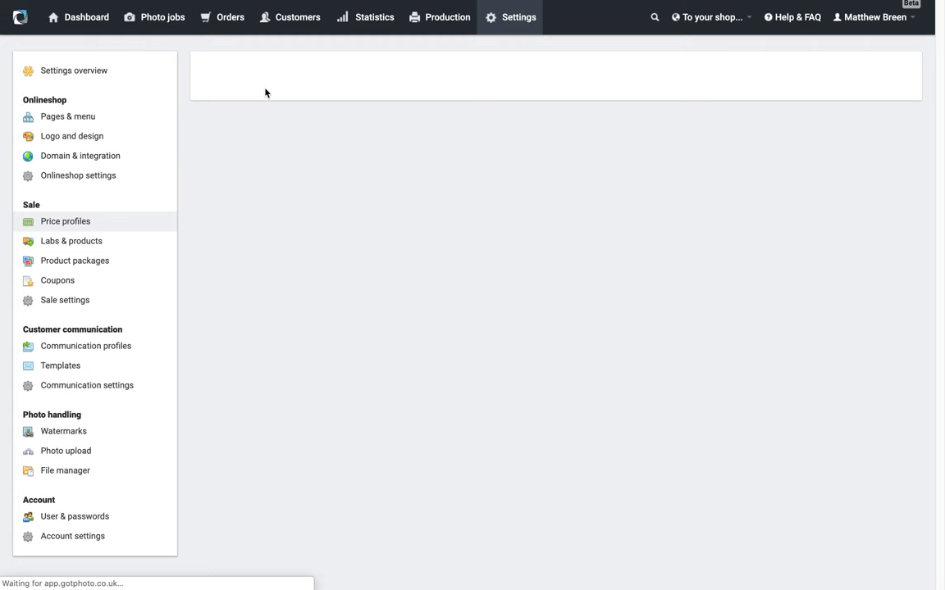
click(63, 221)
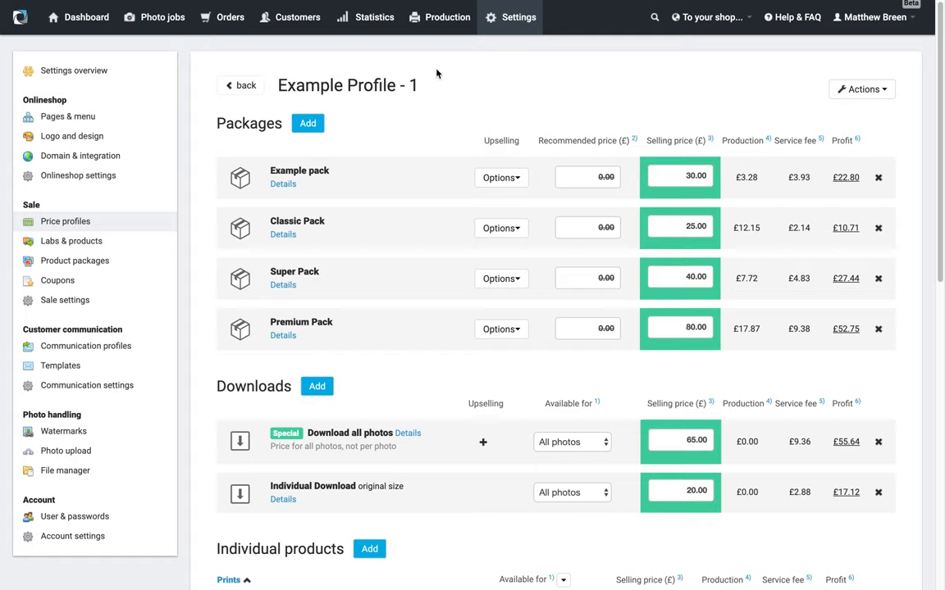
mouse_move(868, 418)
text(60)
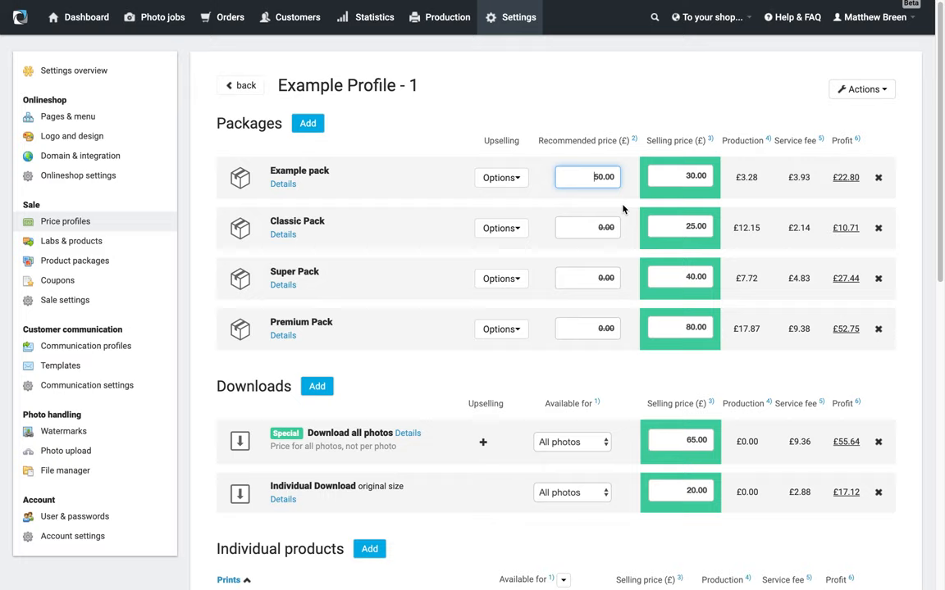
mouse_move(584, 271)
text(120)
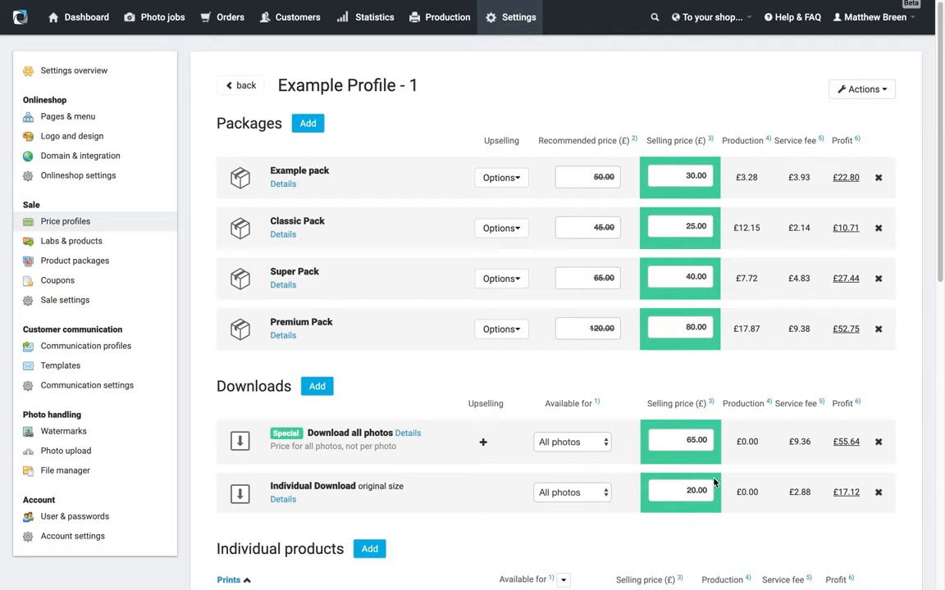
mouse_move(423, 241)
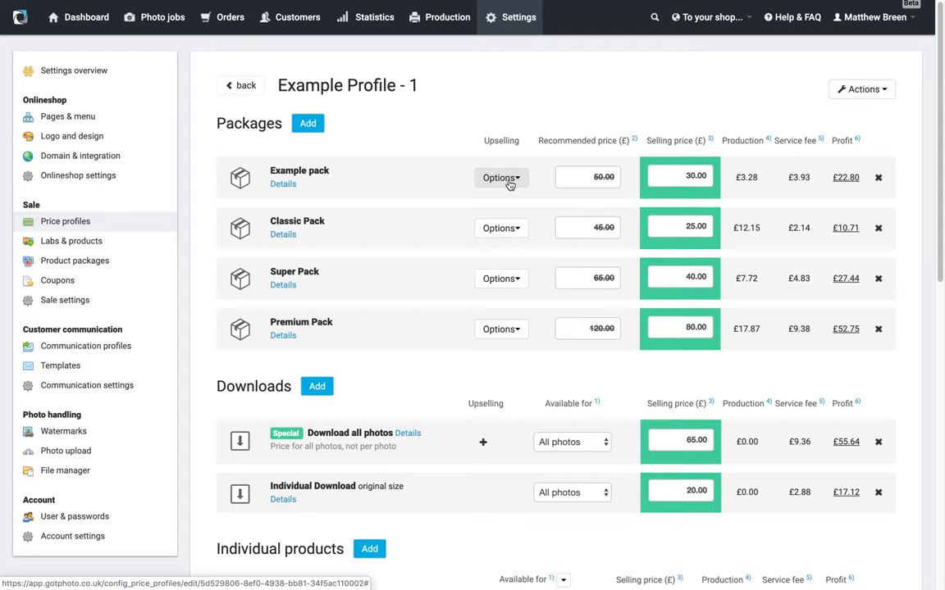
Add a £20 additional-downloads upsell to Example pack covering all photos ordered in the package.
click(500, 178)
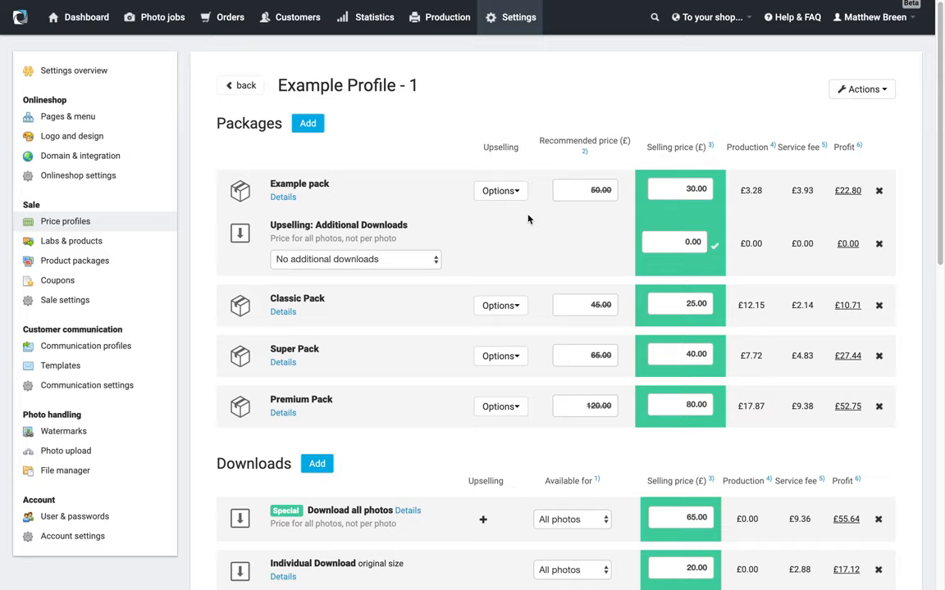
click(355, 246)
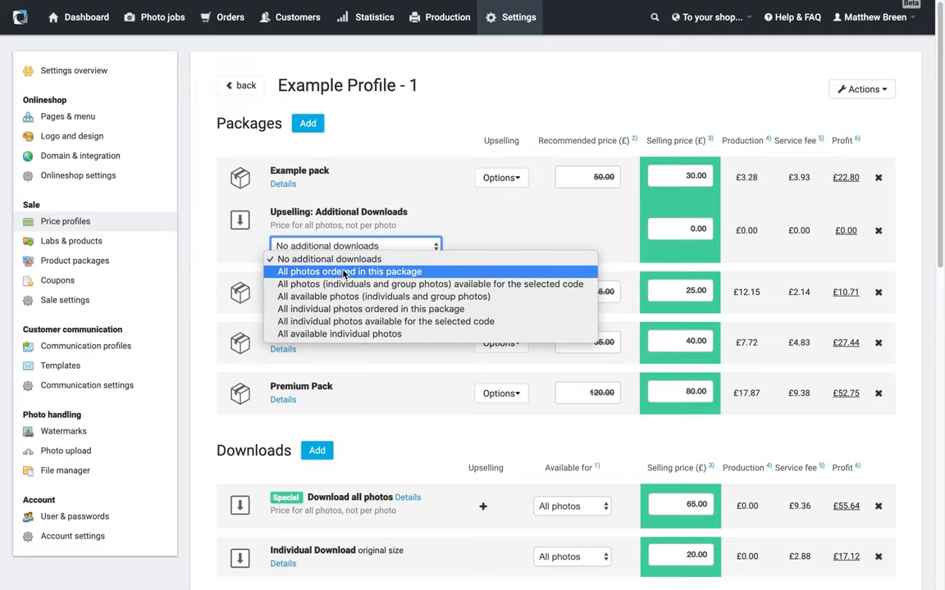
click(349, 272)
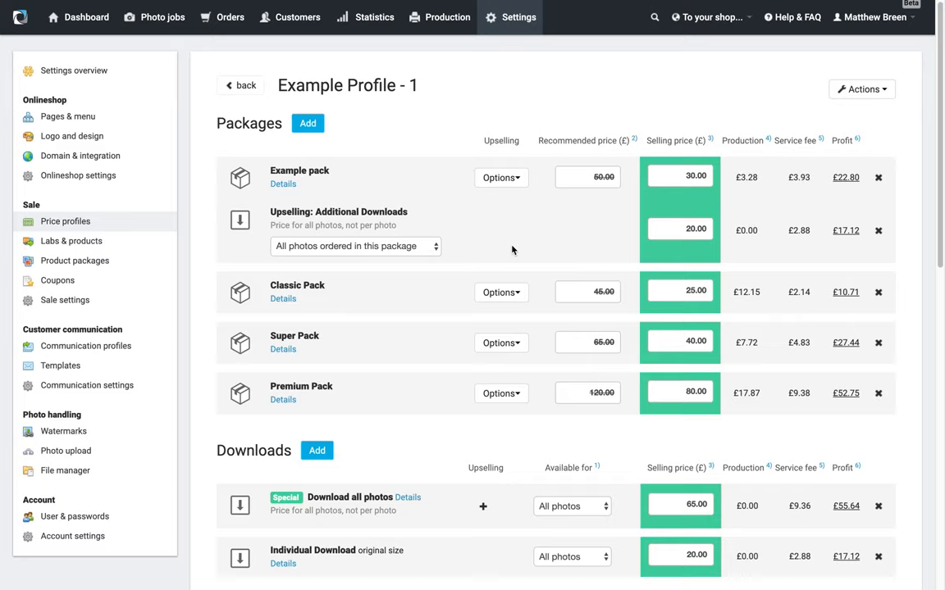
mouse_move(457, 240)
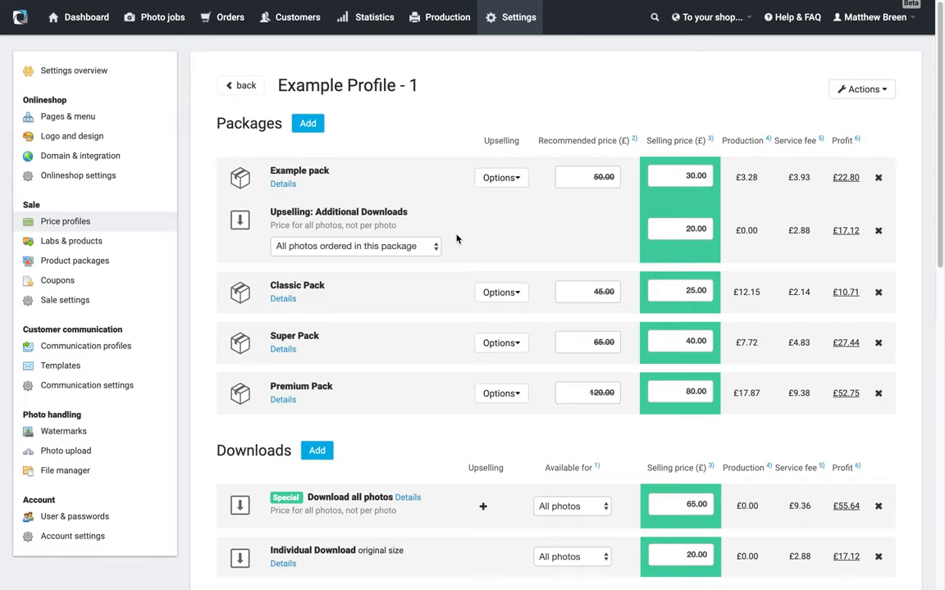
mouse_move(546, 331)
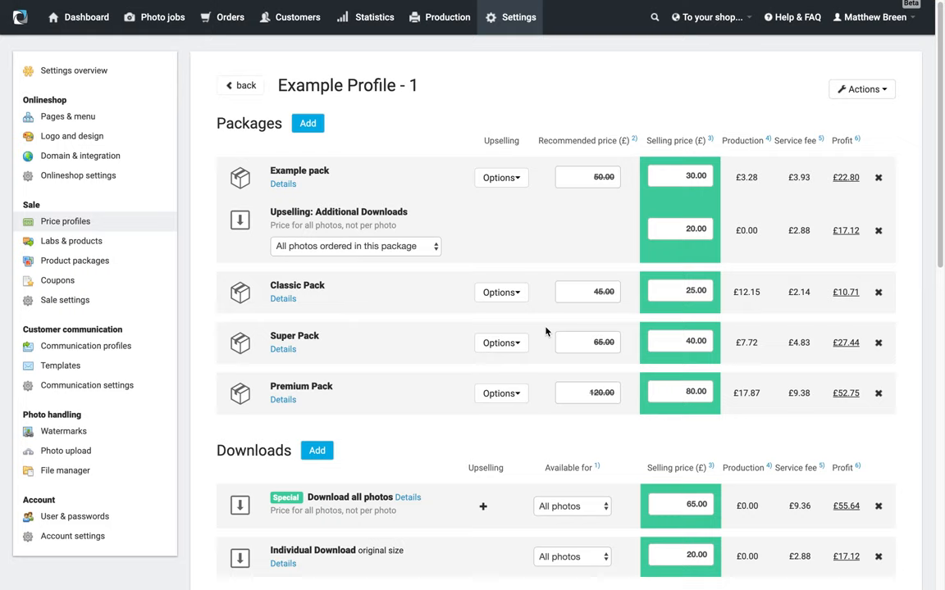
mouse_move(508, 256)
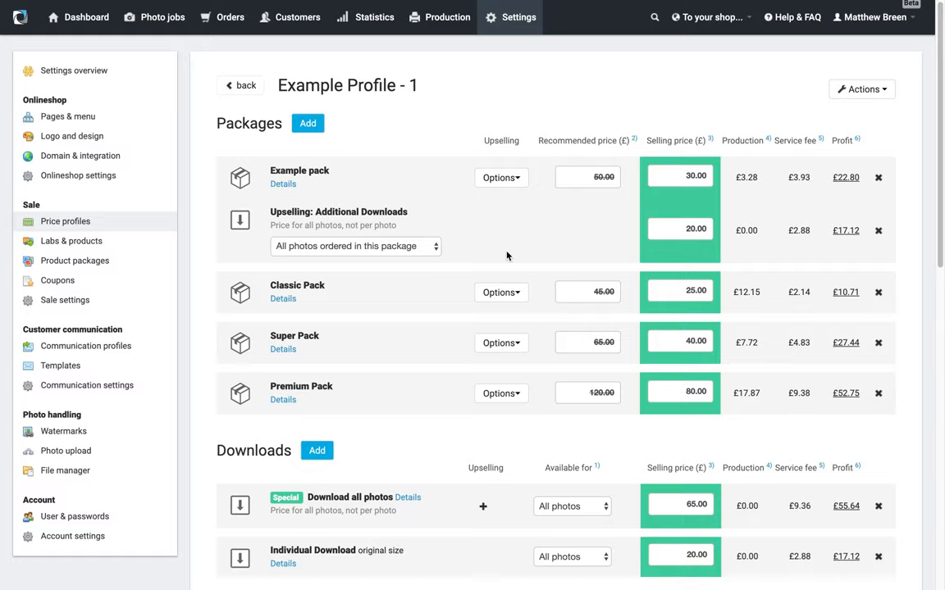